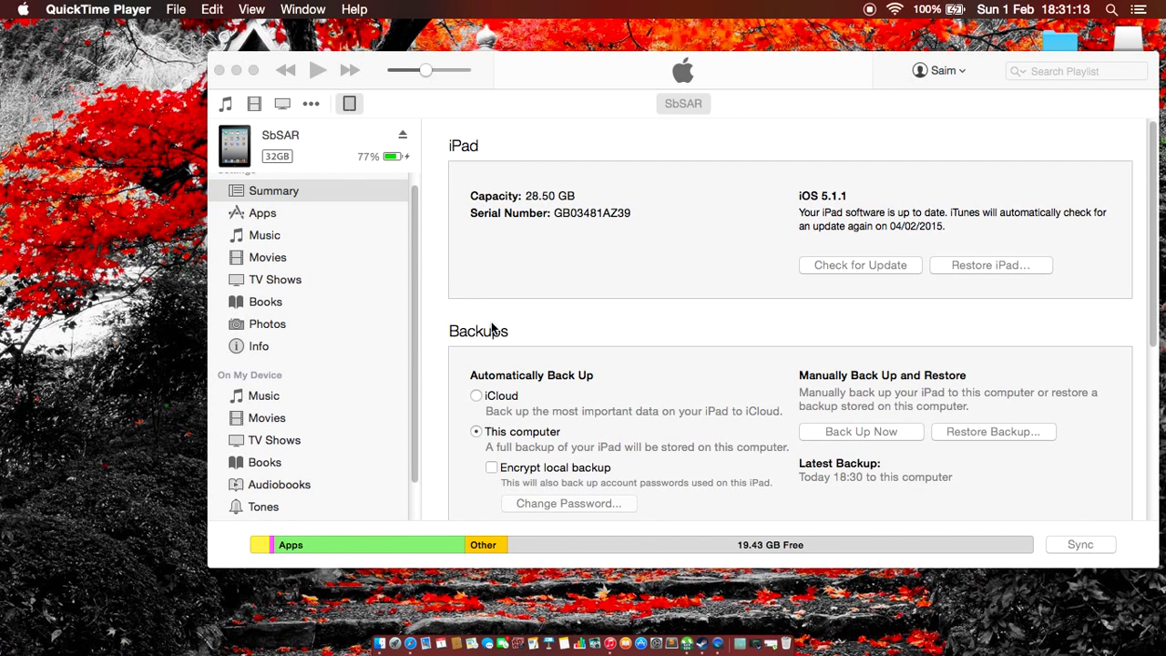
Select Apps under the iPad SbSAR's settings in the iTunes sidebar
{"action": "left_click", "coordinate": [263, 212]}
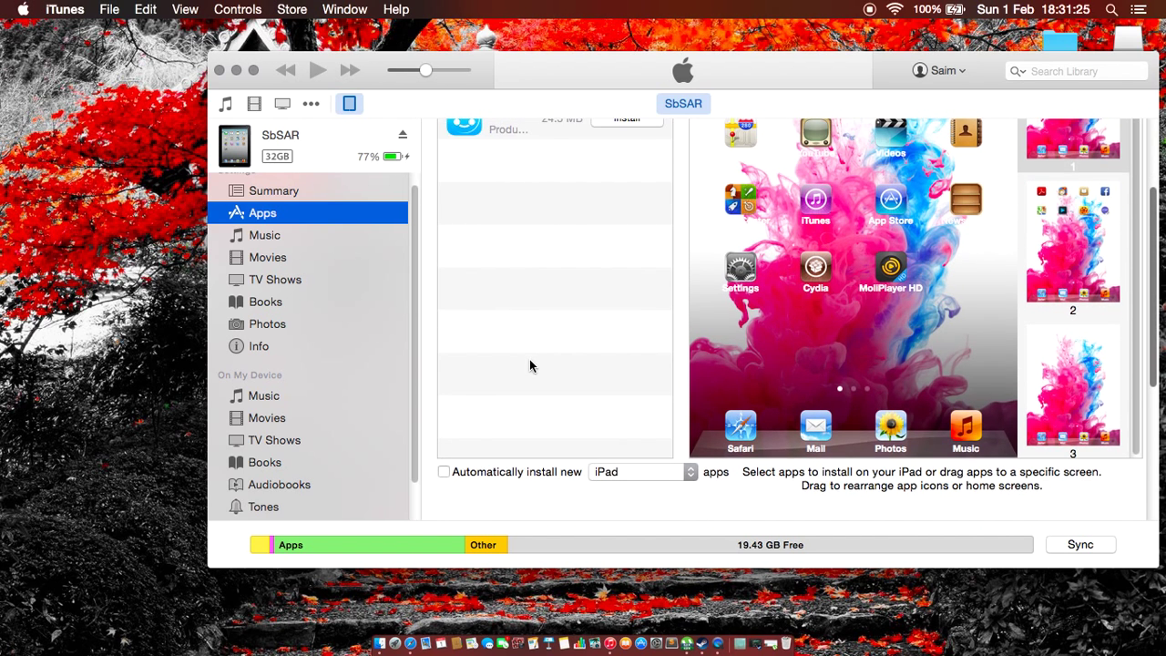
Scroll to File Sharing and select PlayerXtreme to list its documents
{"action": "scroll", "scroll_direction": "down", "scroll_amount": 3}
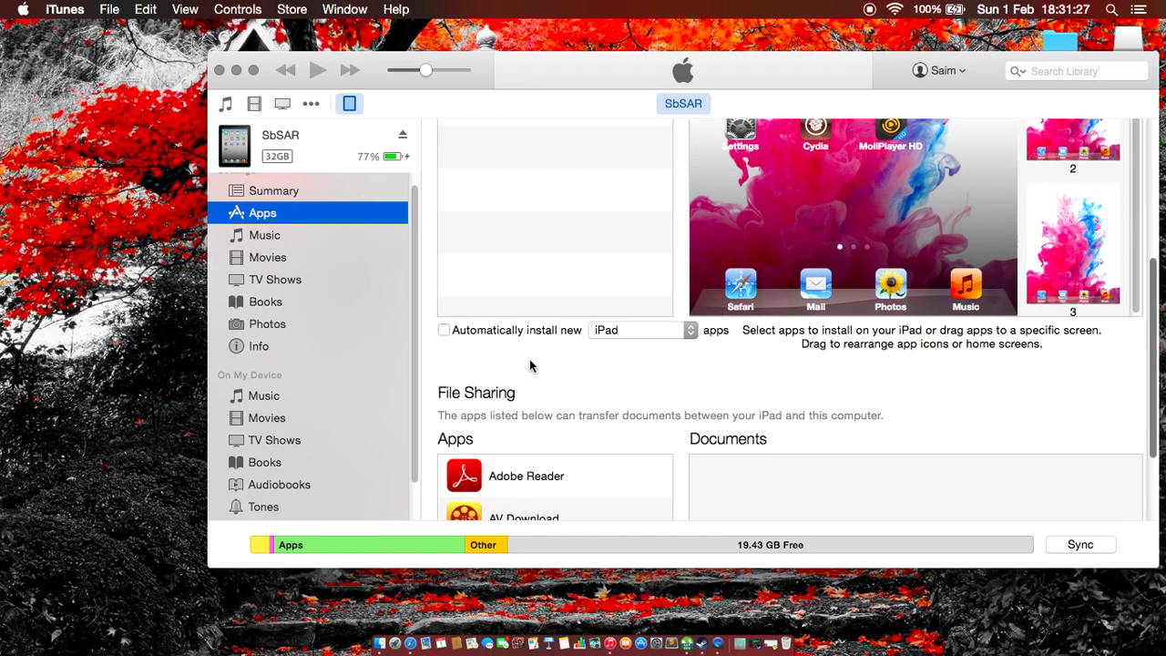
{"action": "scroll", "scroll_direction": "down", "scroll_amount": 3}
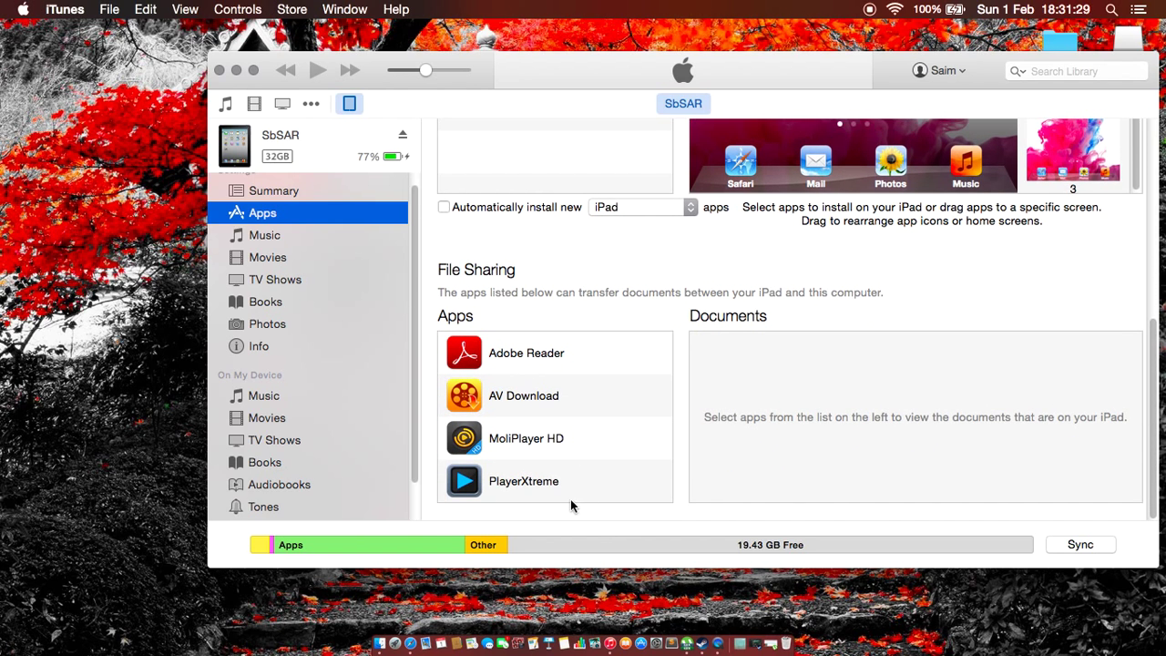
{"action": "left_click", "coordinate": [524, 481]}
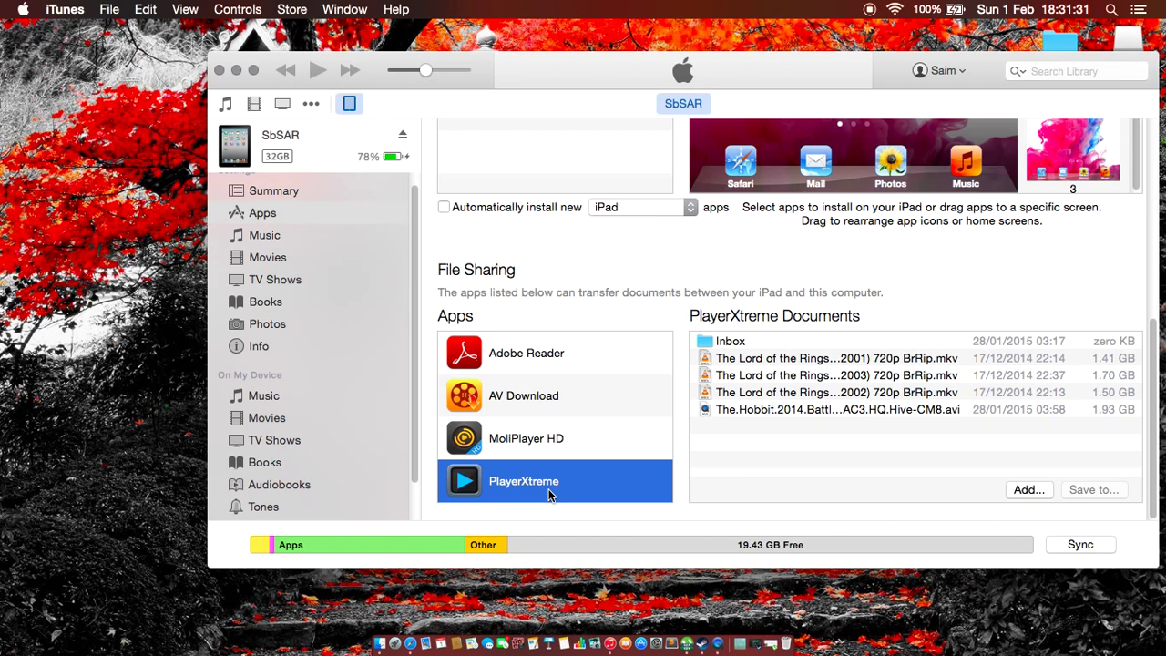
{"action": "mouse_move", "coordinate": [770, 421]}
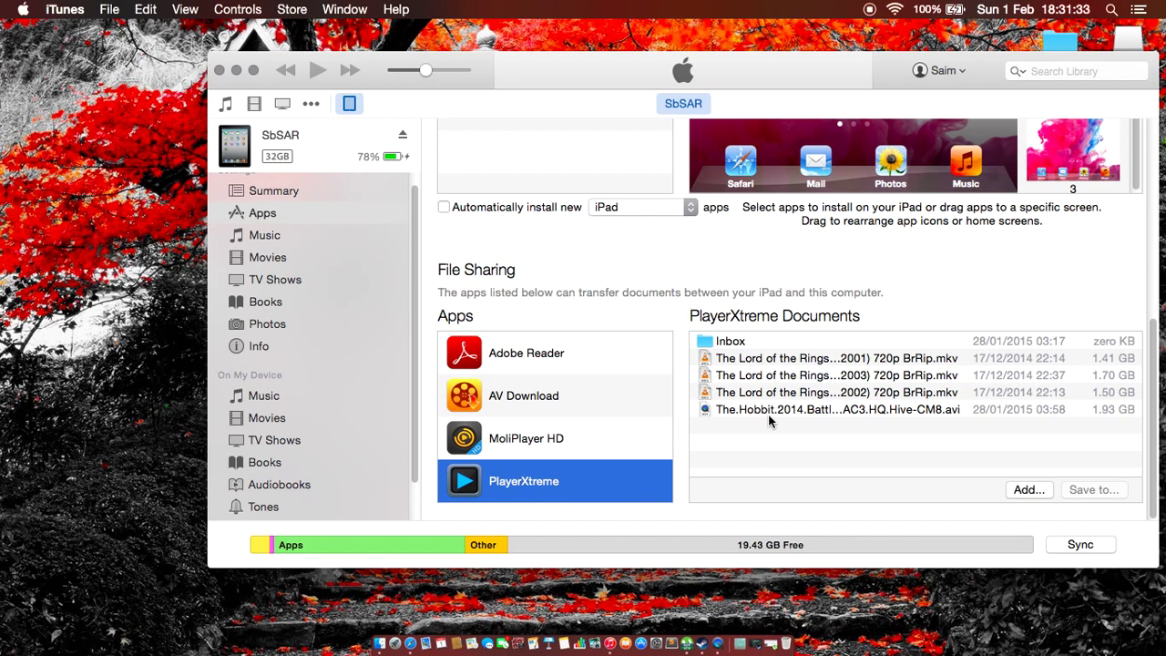
{"action": "mouse_move", "coordinate": [957, 411]}
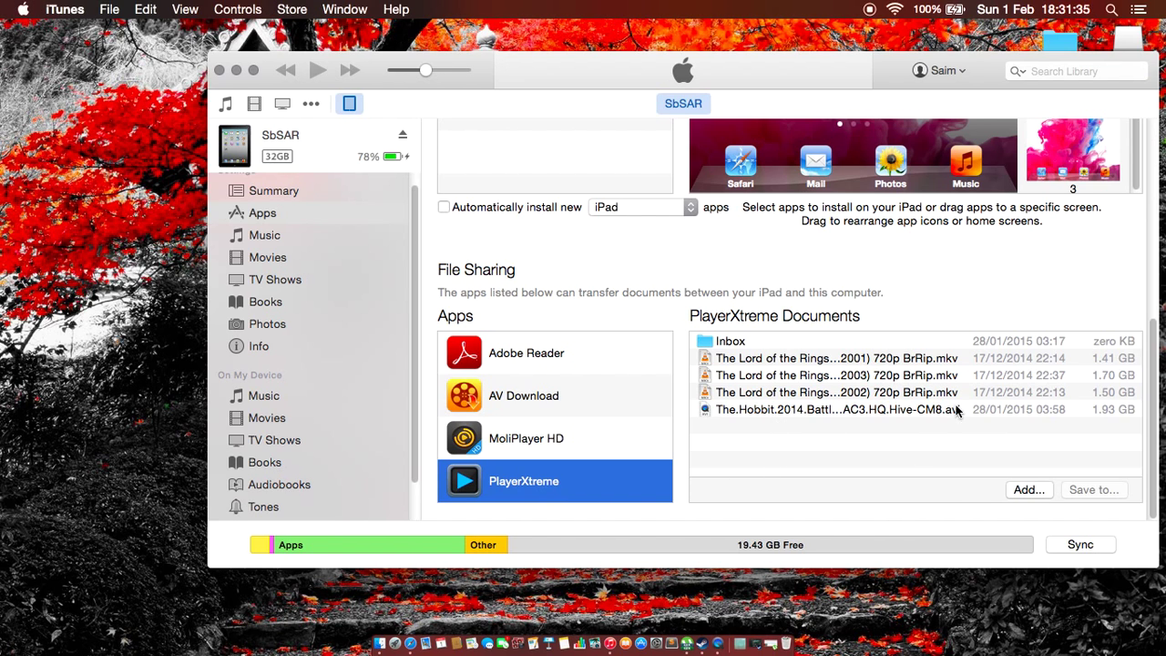
Add John Wick (2014) m1080p HD.mkv from the Desktop to PlayerXtreme's documents
{"action": "left_click", "coordinate": [1030, 489]}
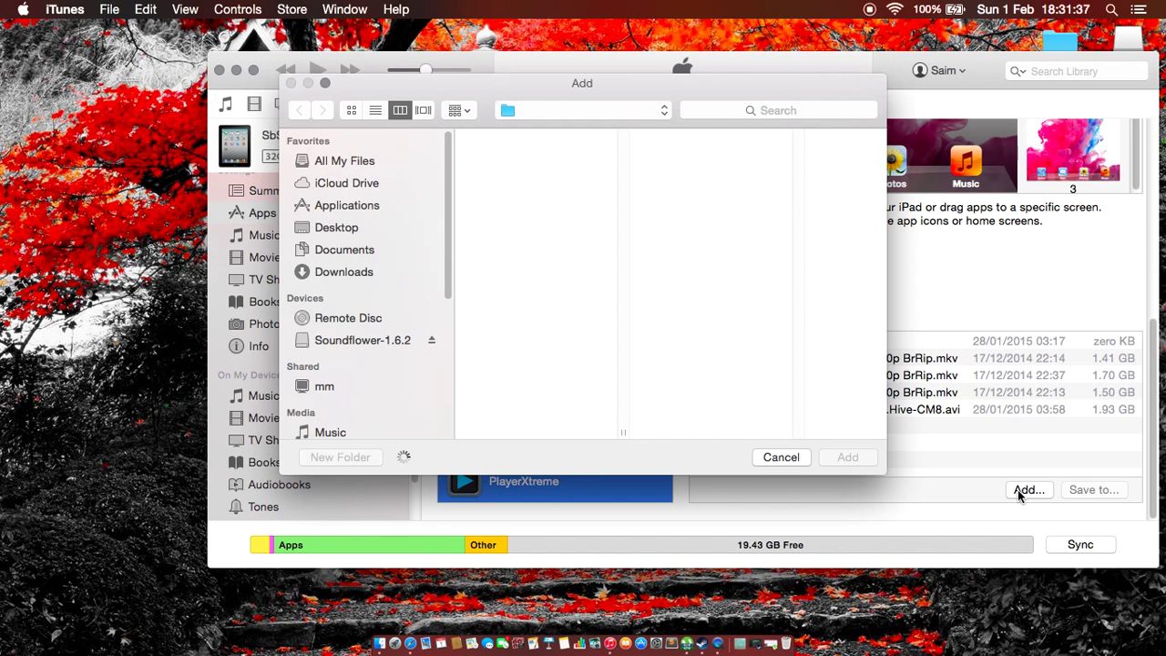
{"action": "left_click", "coordinate": [345, 250]}
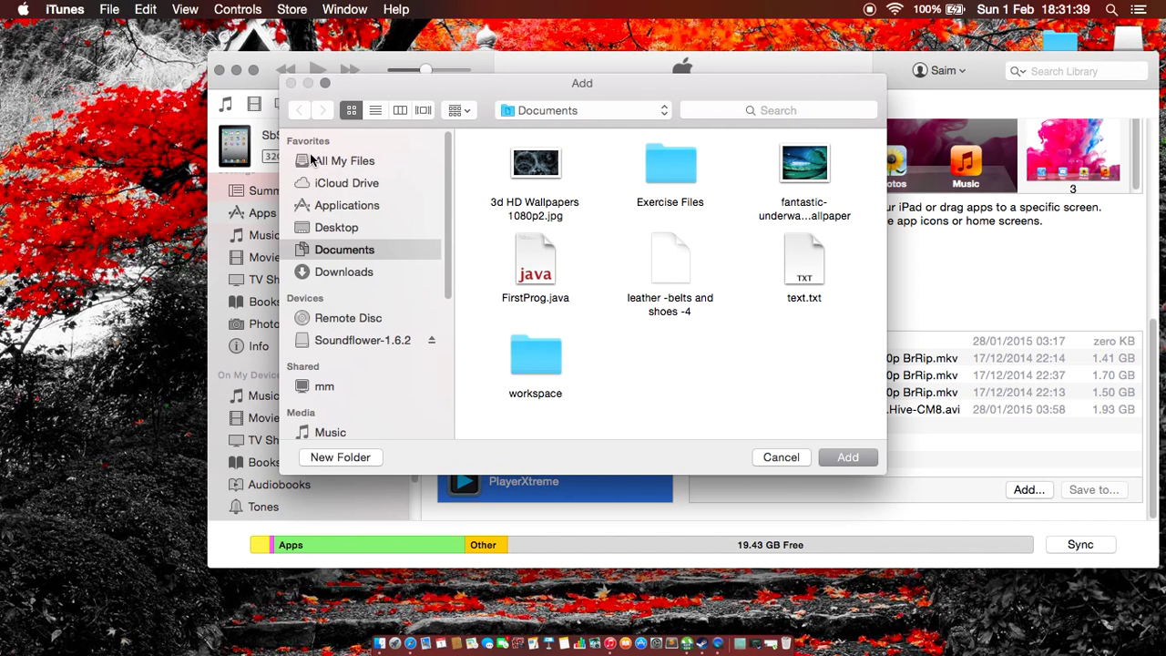
{"action": "mouse_move", "coordinate": [330, 233]}
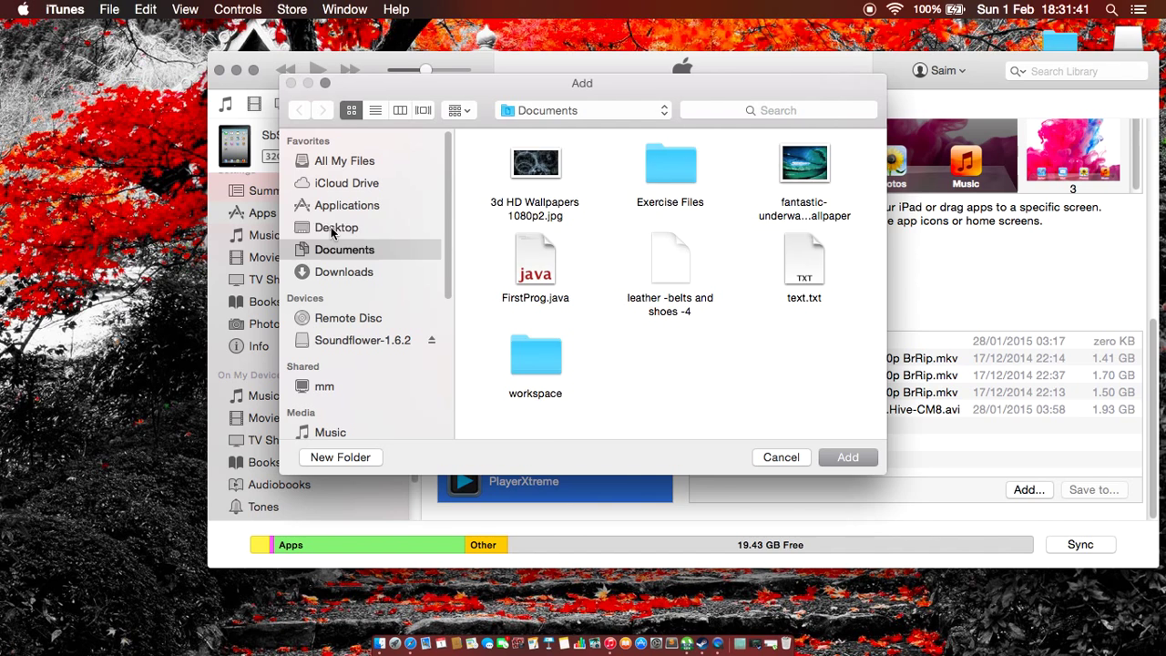
{"action": "left_click", "coordinate": [337, 227]}
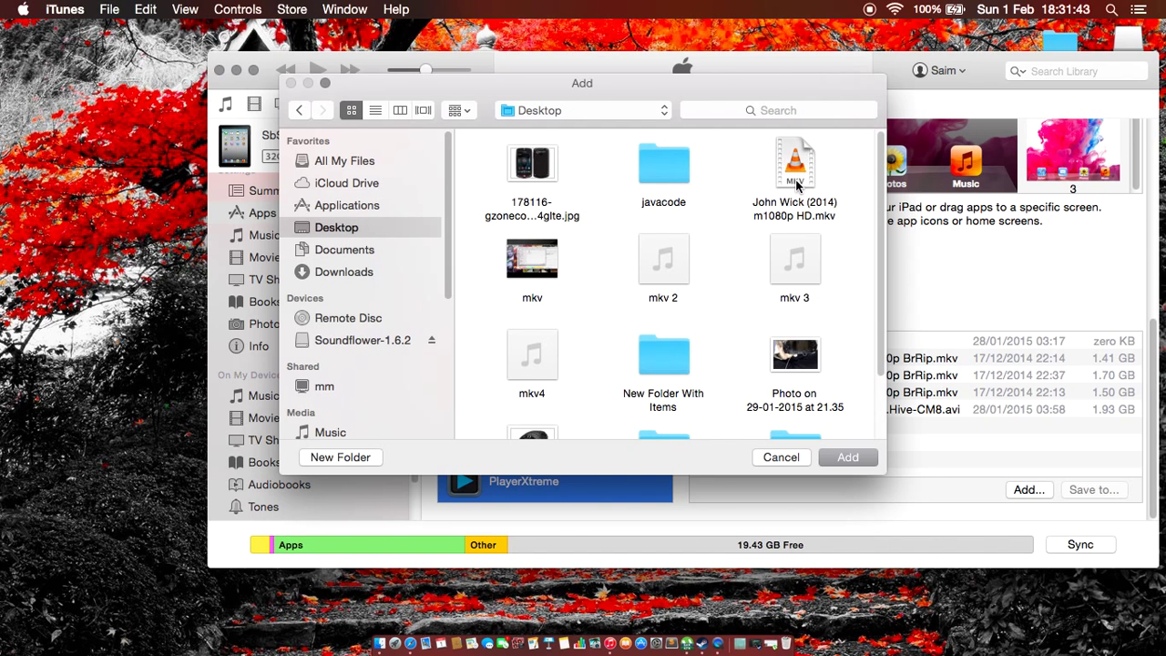
{"action": "left_click", "coordinate": [847, 456]}
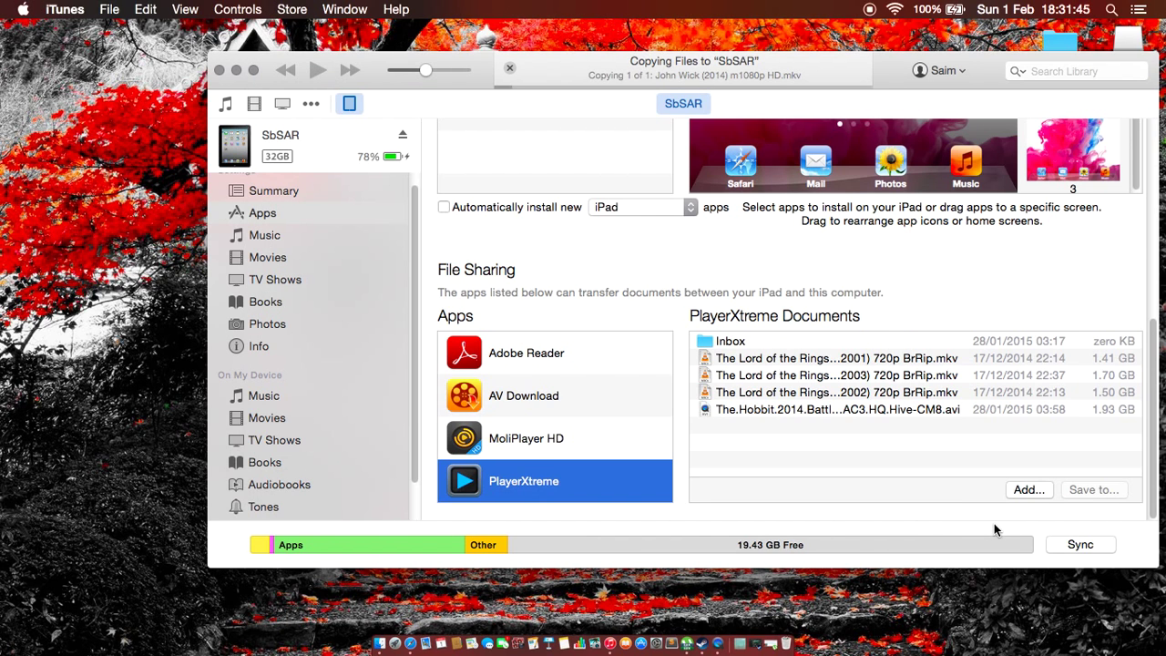
{"action": "mouse_move", "coordinate": [964, 527]}
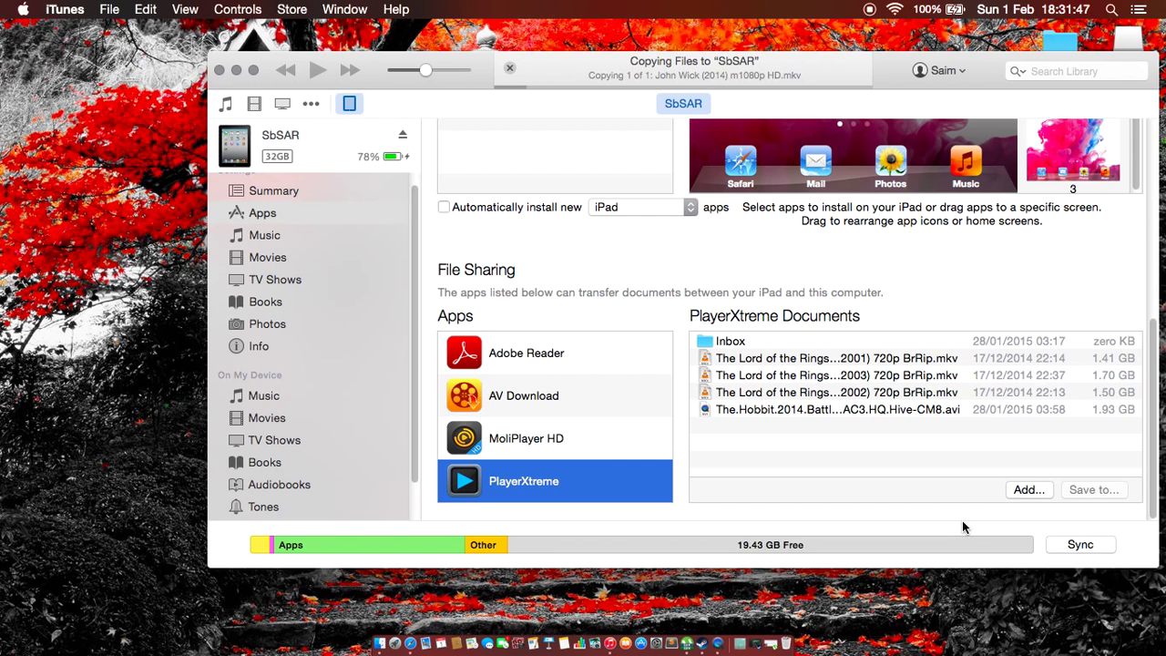
{"action": "mouse_move", "coordinate": [789, 73]}
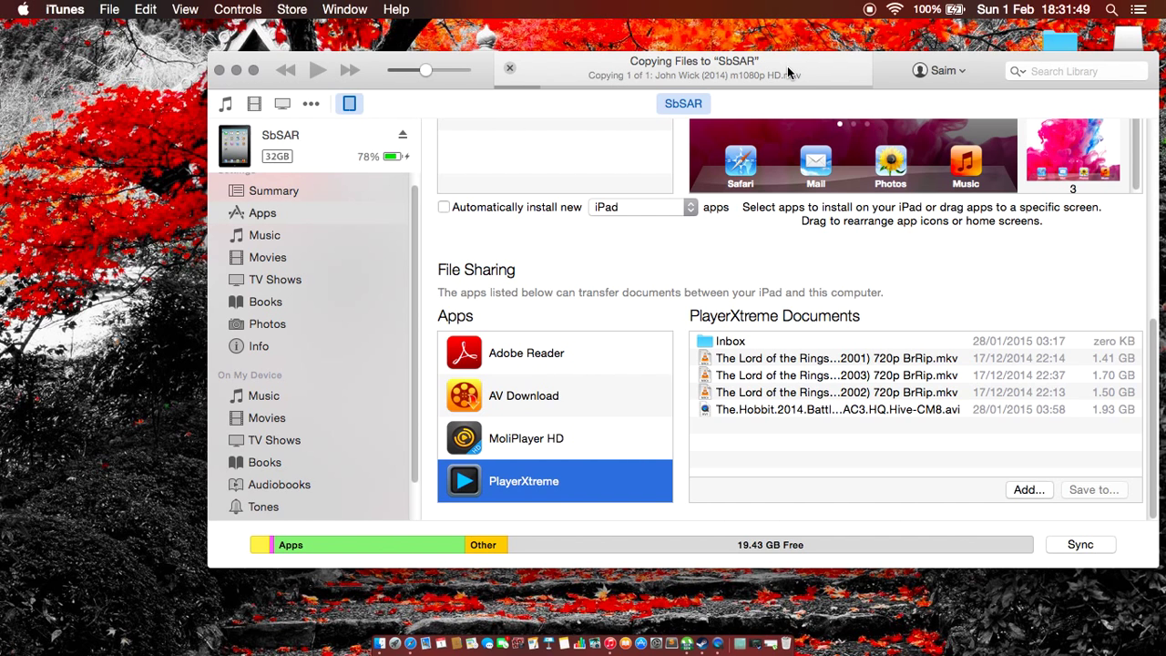
{"action": "mouse_move", "coordinate": [782, 88]}
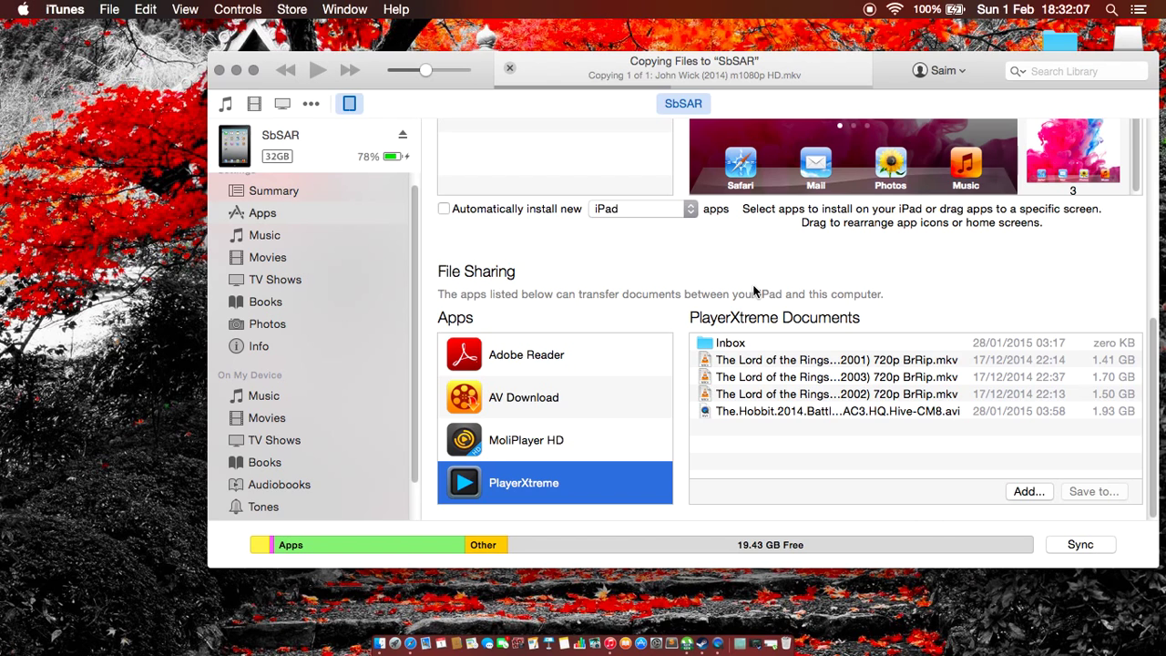
{"action": "mouse_move", "coordinate": [531, 451]}
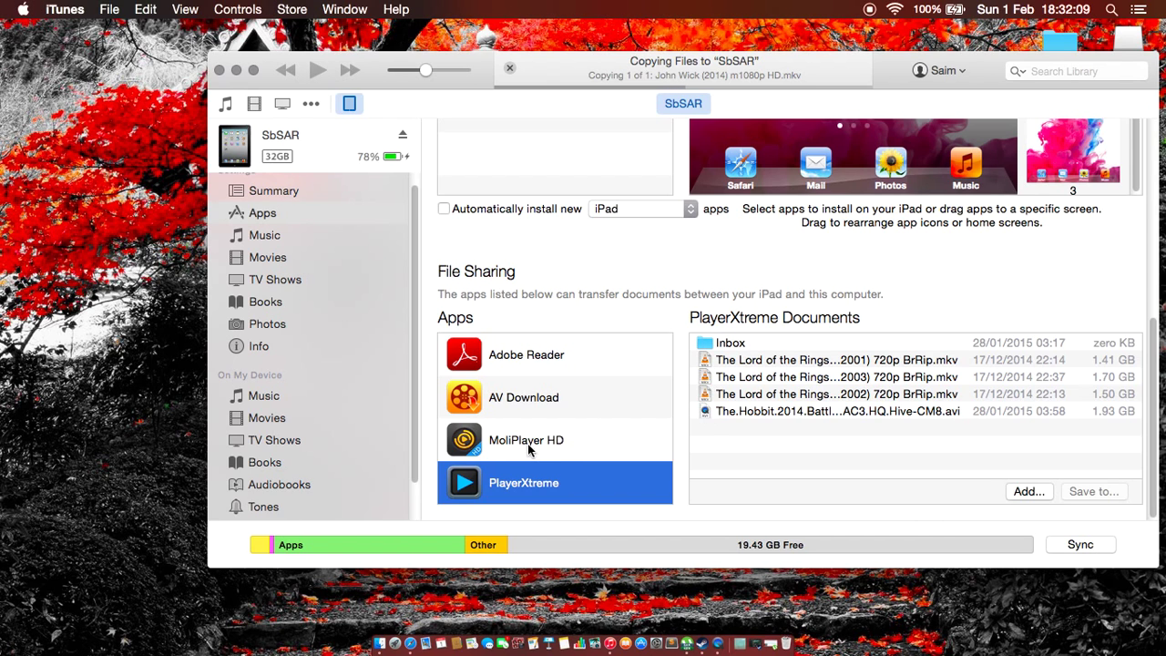
{"action": "mouse_move", "coordinate": [547, 469]}
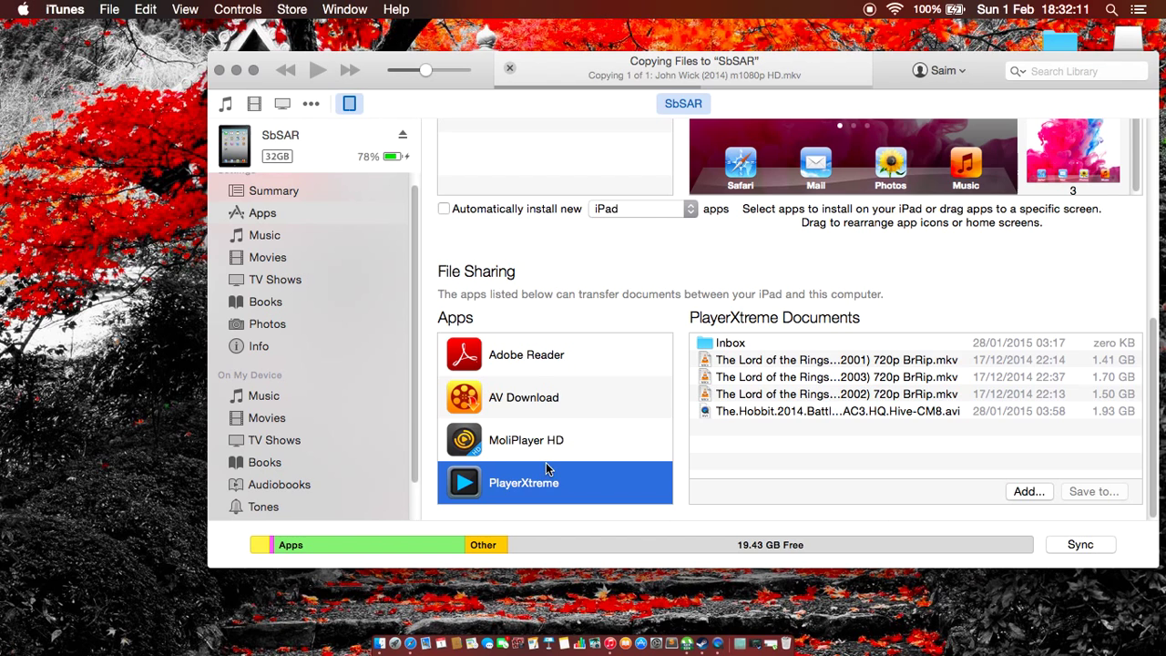